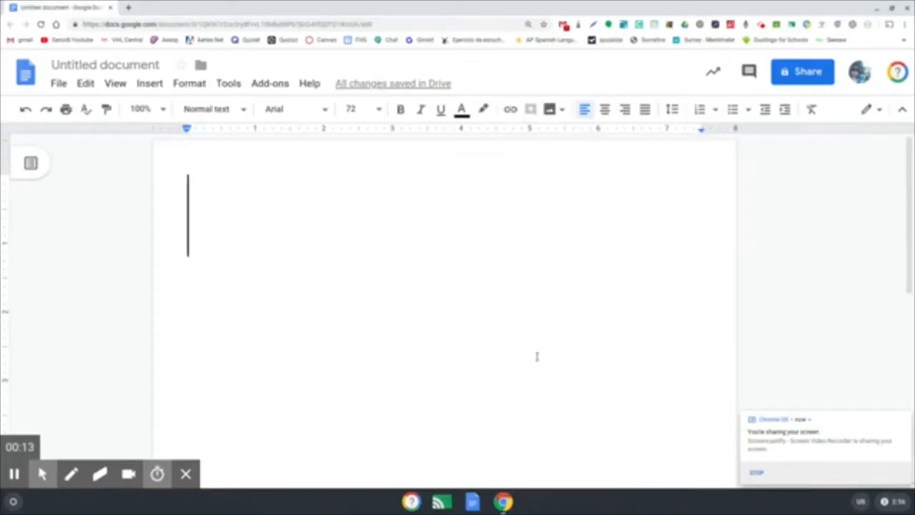
pyautogui.moveTo(845, 386)
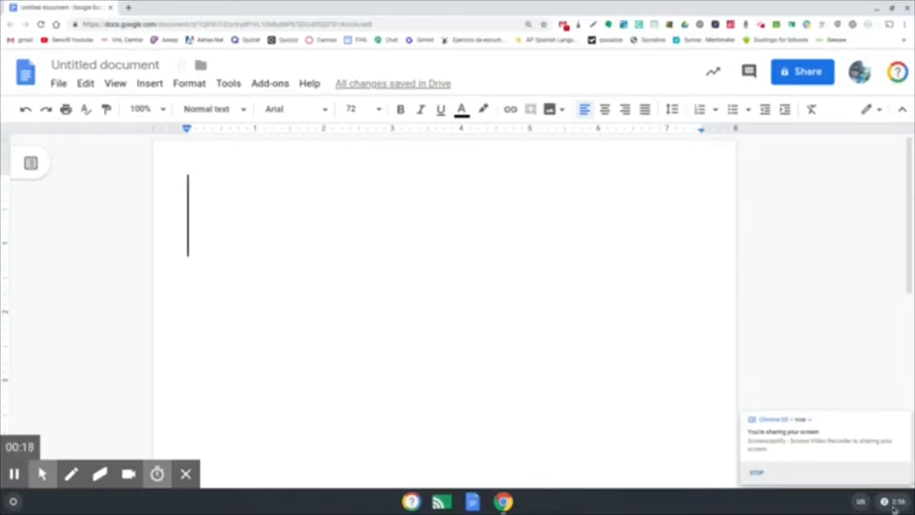
# Switch the Chrome OS input method from US keyboard to US International keyboard.
pyautogui.click(886, 501)
pyautogui.write('keyboard')
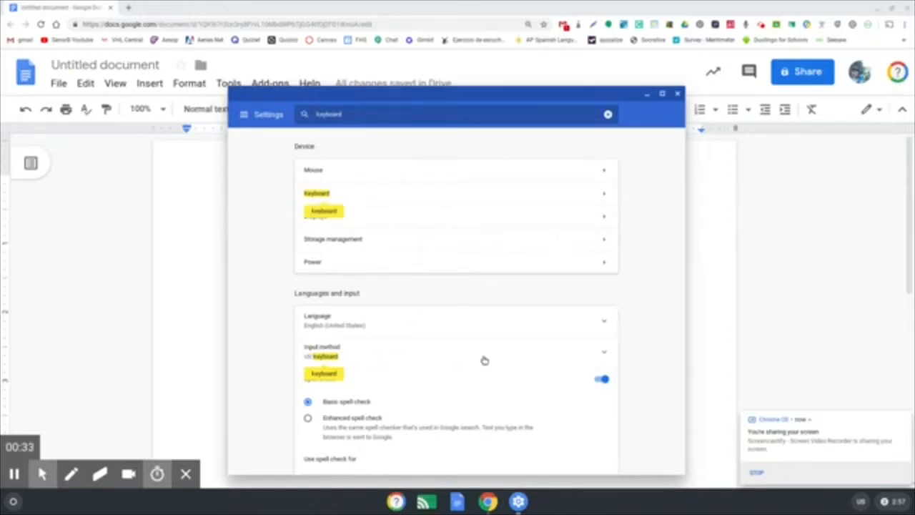
pyautogui.scroll(-3)
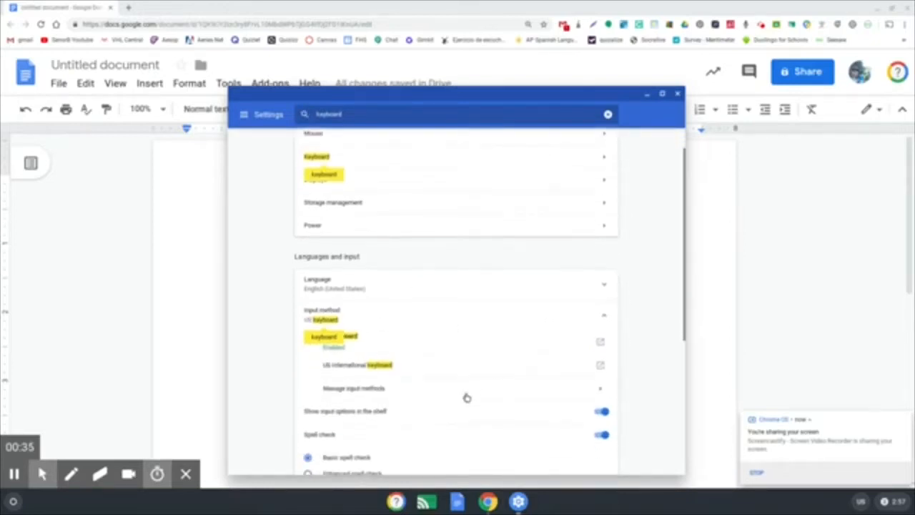
pyautogui.moveTo(495, 390)
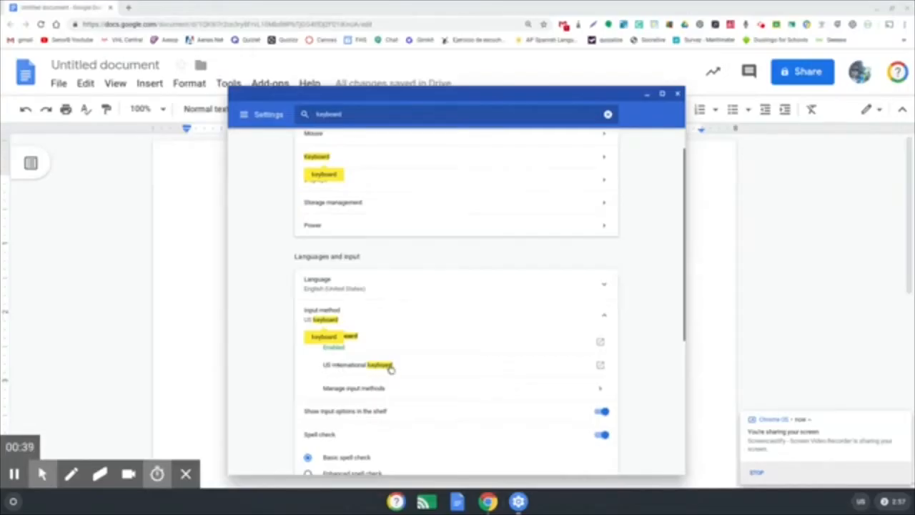
pyautogui.moveTo(430, 379)
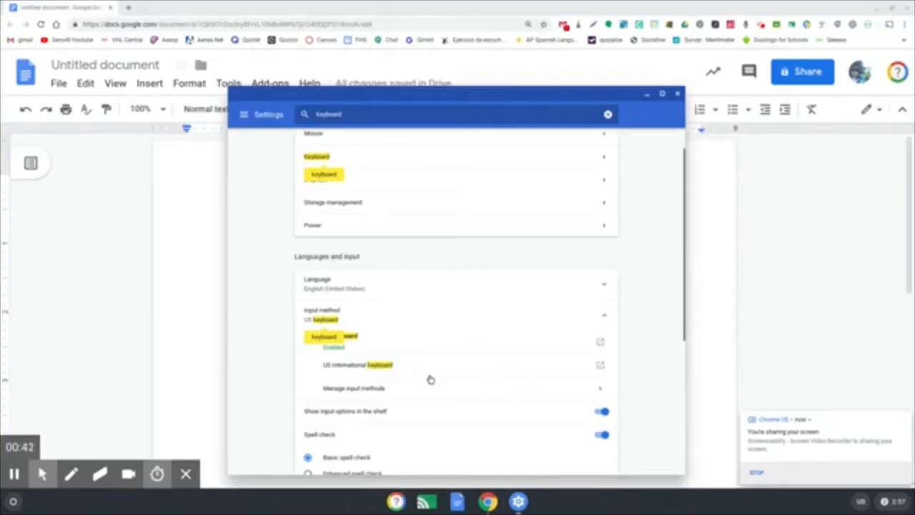
pyautogui.click(354, 388)
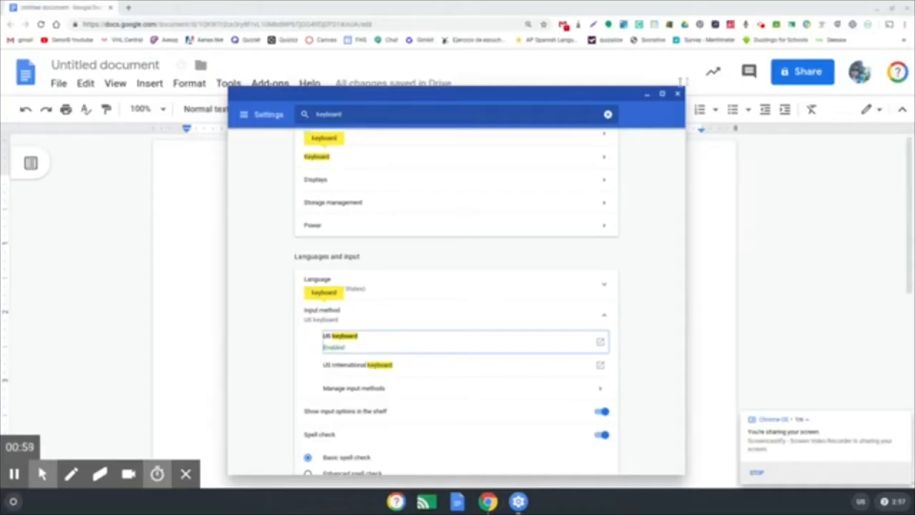
pyautogui.click(677, 94)
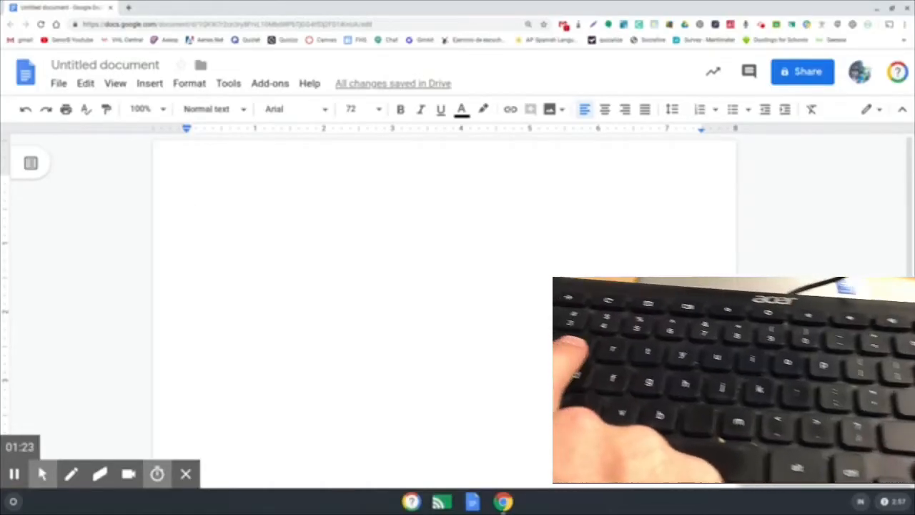
# Type the characters é, ó and ¿ with US International key combinations.
pyautogui.write('é')
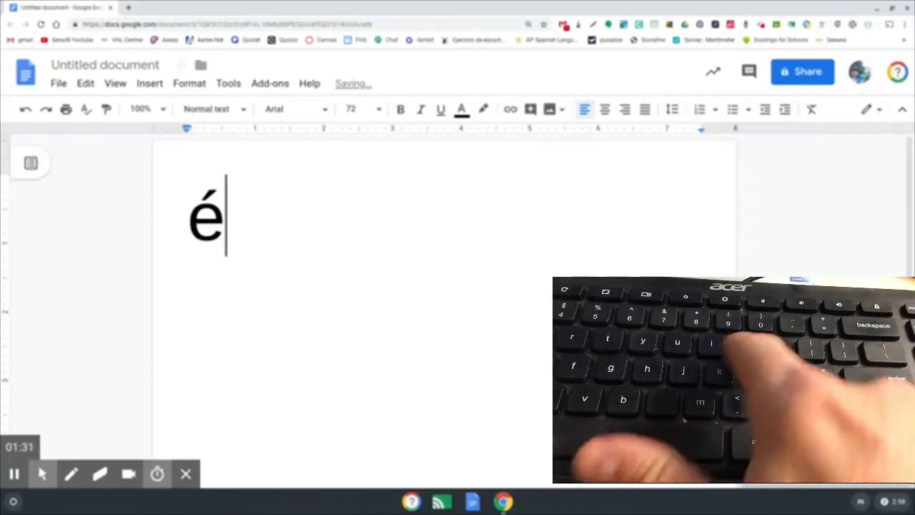
pyautogui.write('ó')
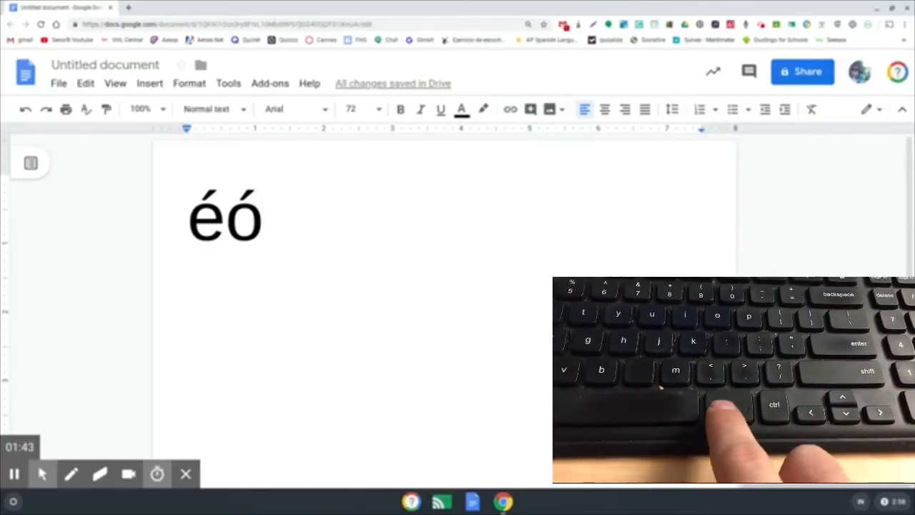
pyautogui.write('¿')
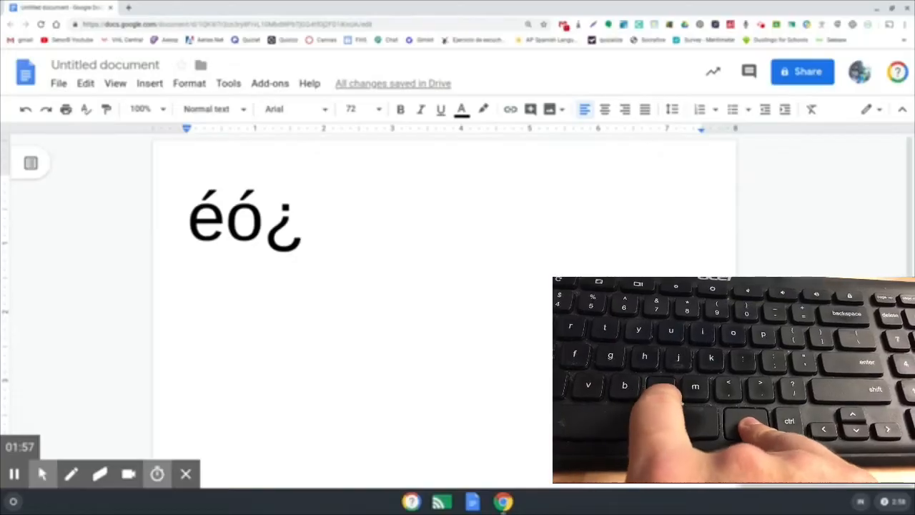
# Type ñ and capital Á after the ¿ to complete éó¿ñÁ.
pyautogui.write('ñ')
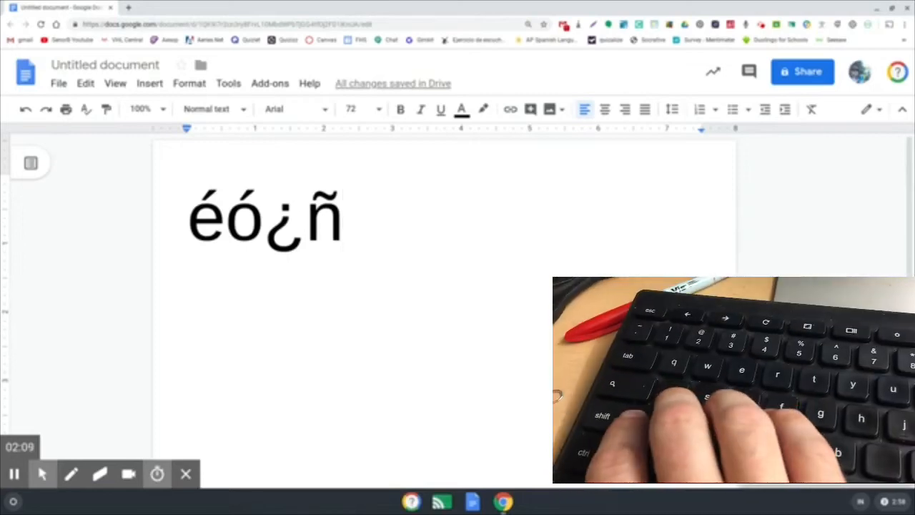
pyautogui.write('Á')
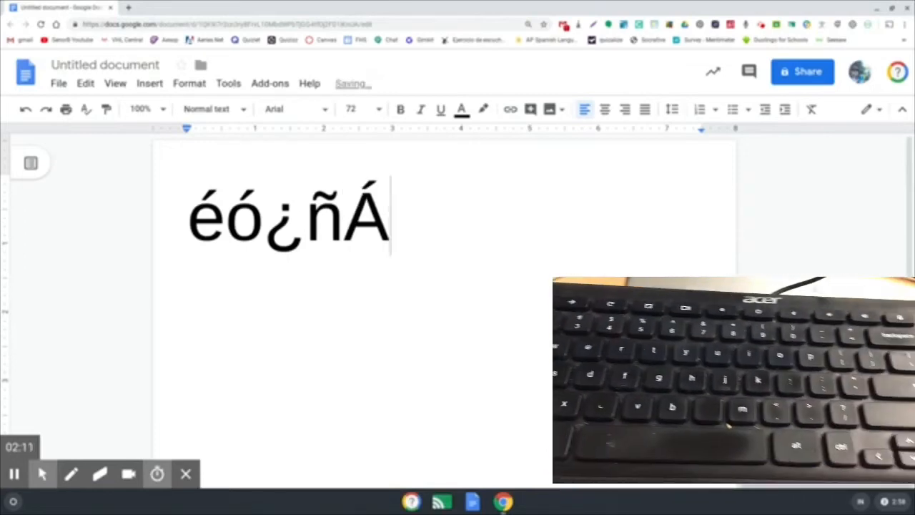